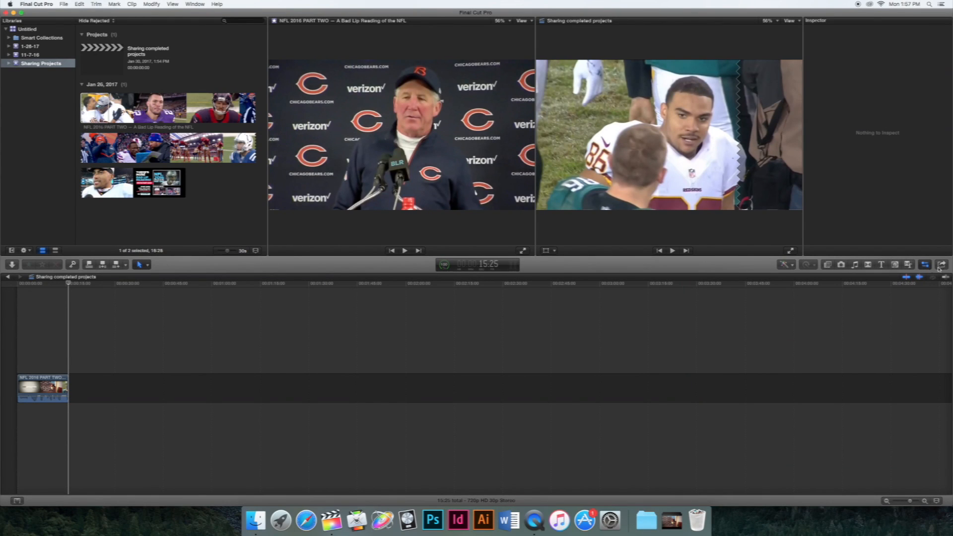
# Show the Share Project destinations such as Master File, Apple Devices and YouTube.
pyautogui.click(939, 265)
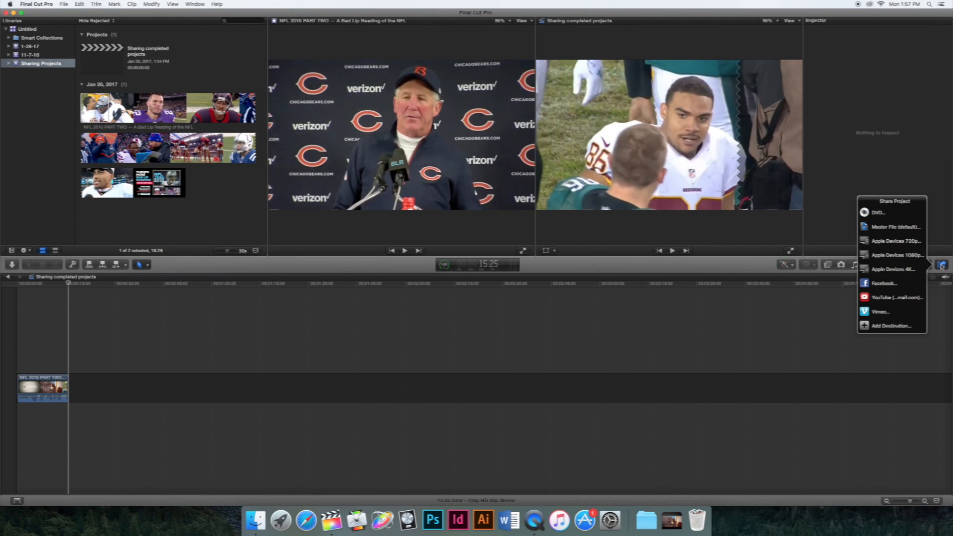
pyautogui.moveTo(894, 227)
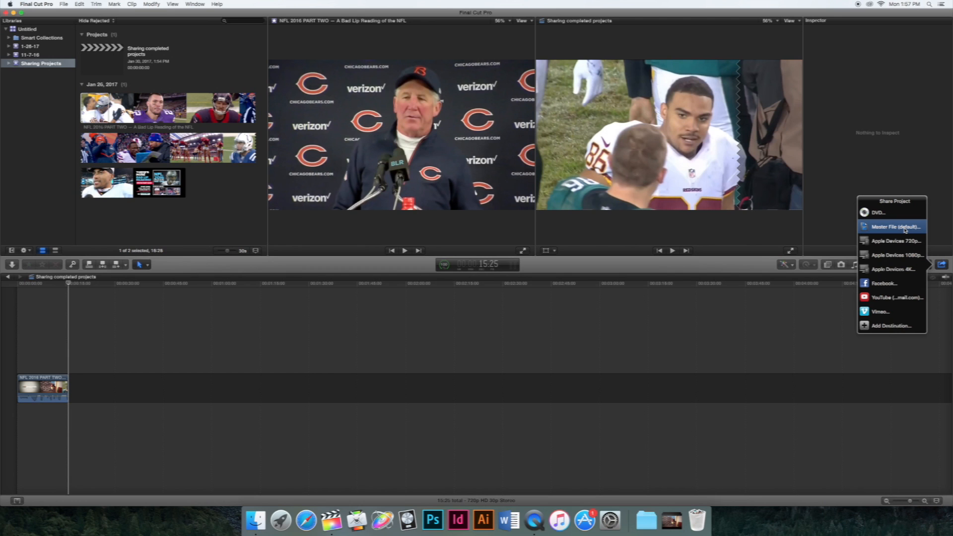
# Choose a Master File export and set its video codec to H.264.
pyautogui.click(894, 227)
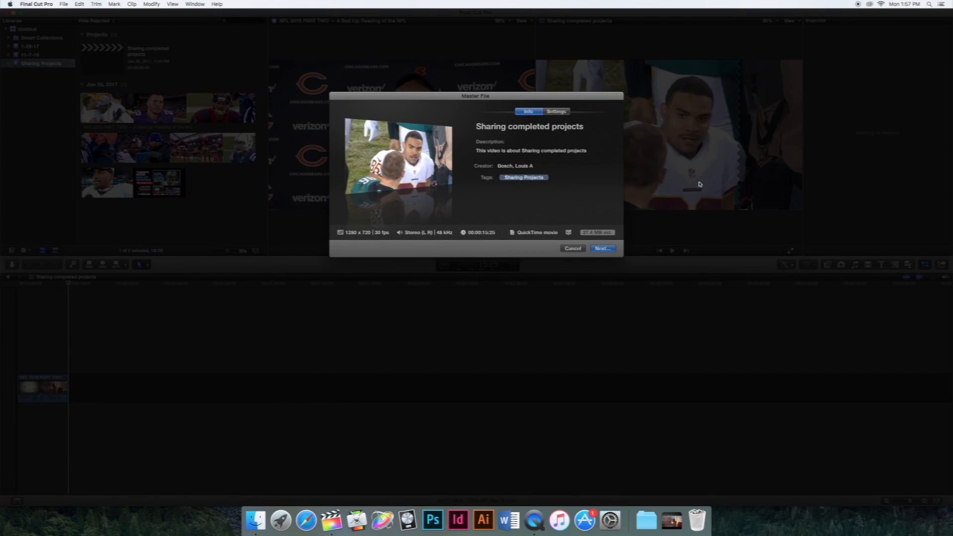
pyautogui.moveTo(545, 139)
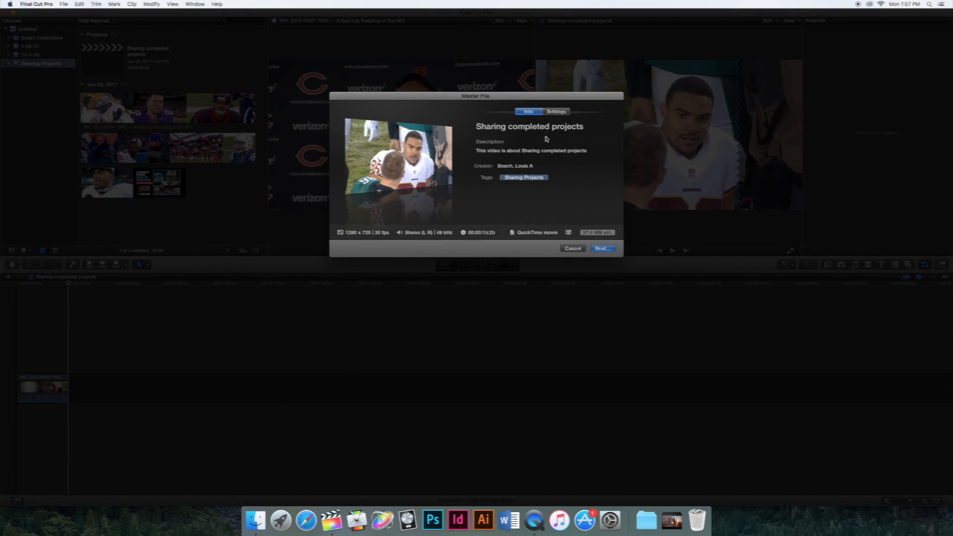
pyautogui.click(555, 111)
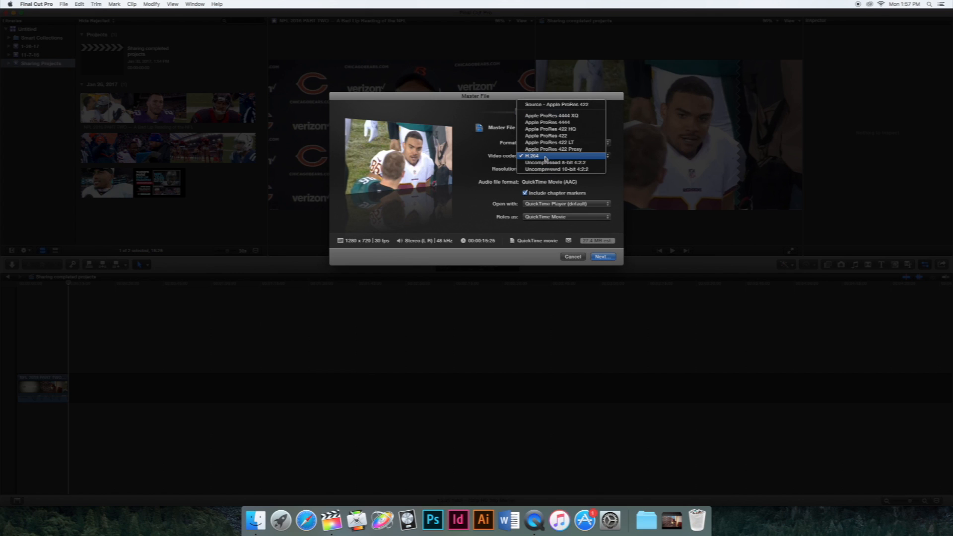
pyautogui.click(531, 155)
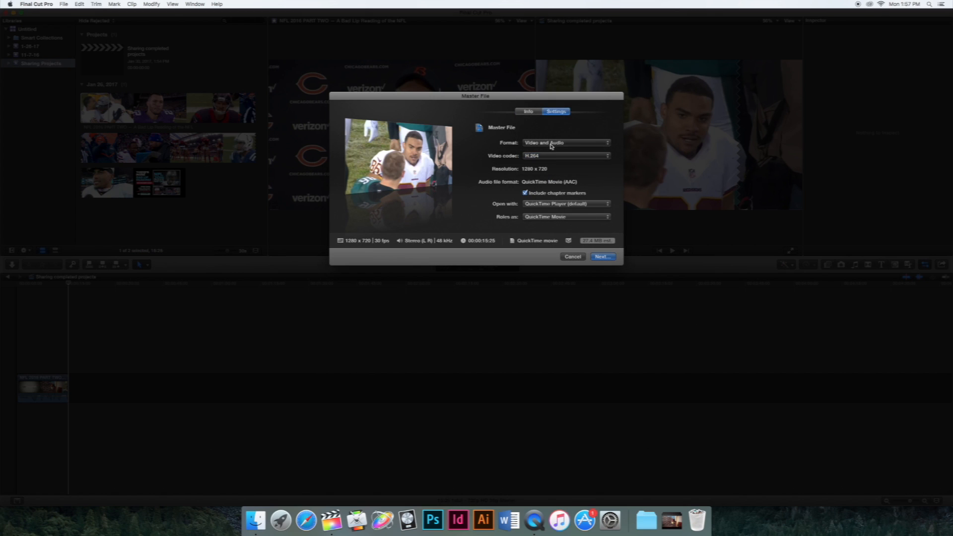
pyautogui.moveTo(556, 172)
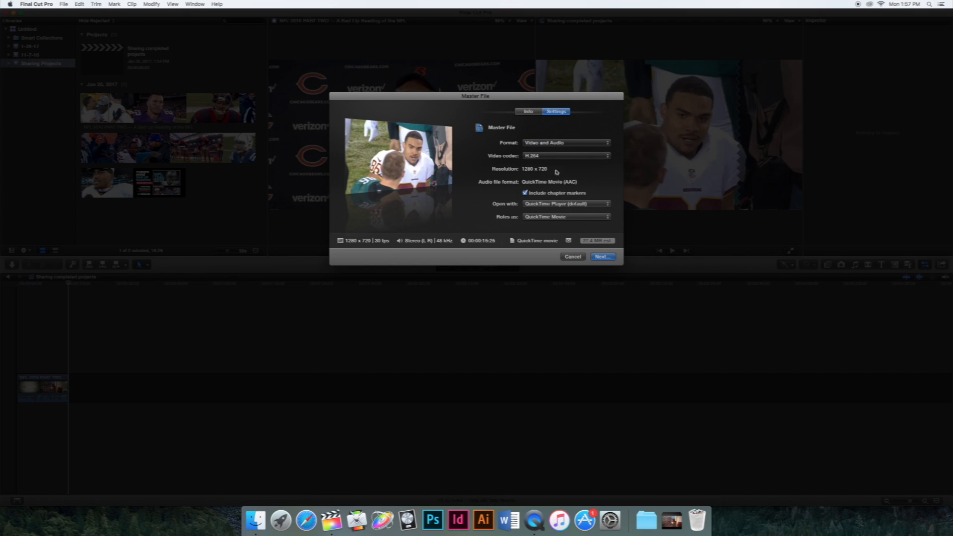
# Export the project to the Desktop as 'Sharing completed projects'.
pyautogui.click(602, 257)
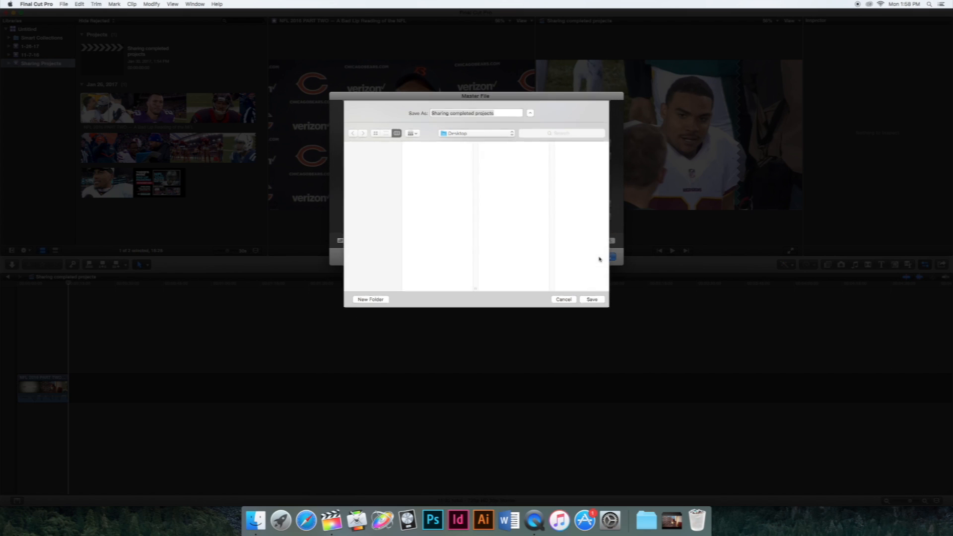
pyautogui.click(373, 194)
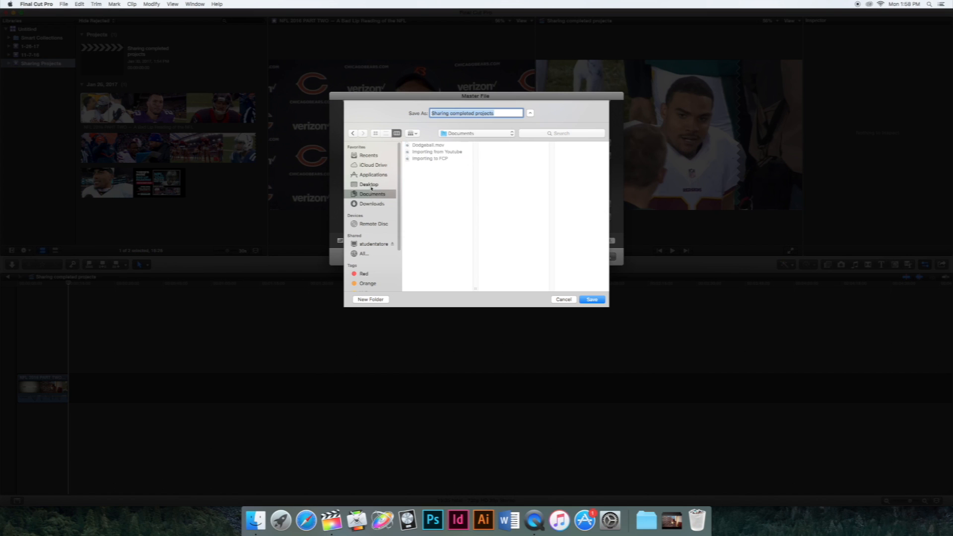
pyautogui.click(369, 184)
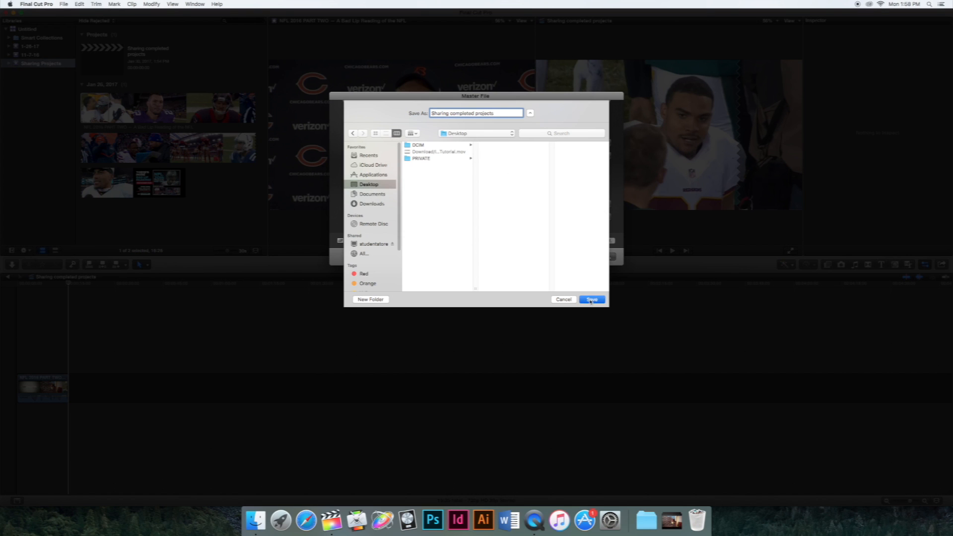
pyautogui.click(590, 299)
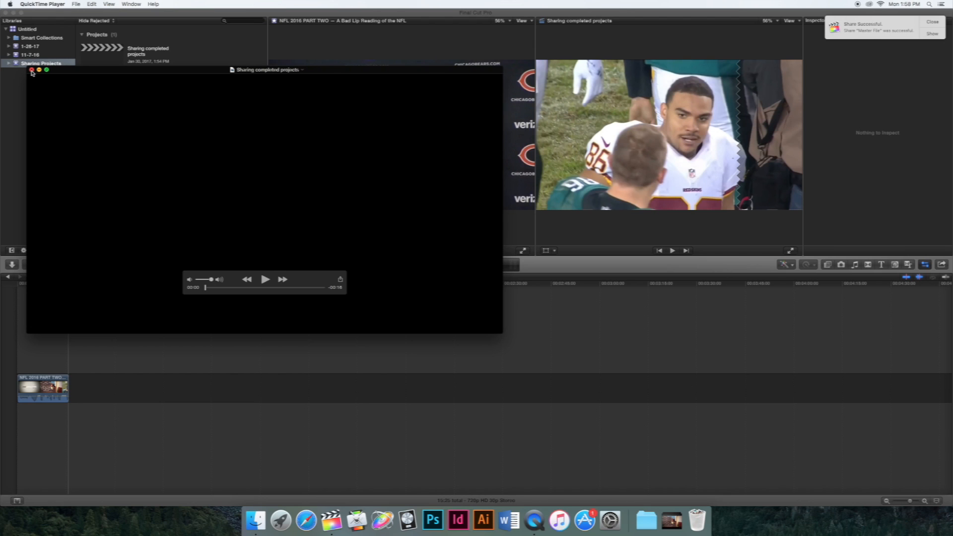
# Close the exported movie and select 'Sharing completed projects.mov' in the Finder Desktop folder.
pyautogui.click(256, 521)
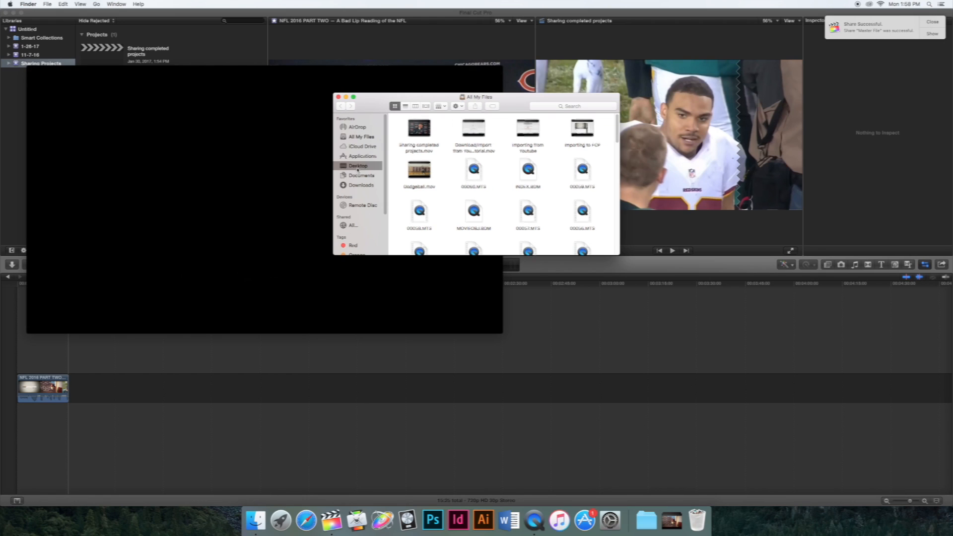
pyautogui.click(358, 165)
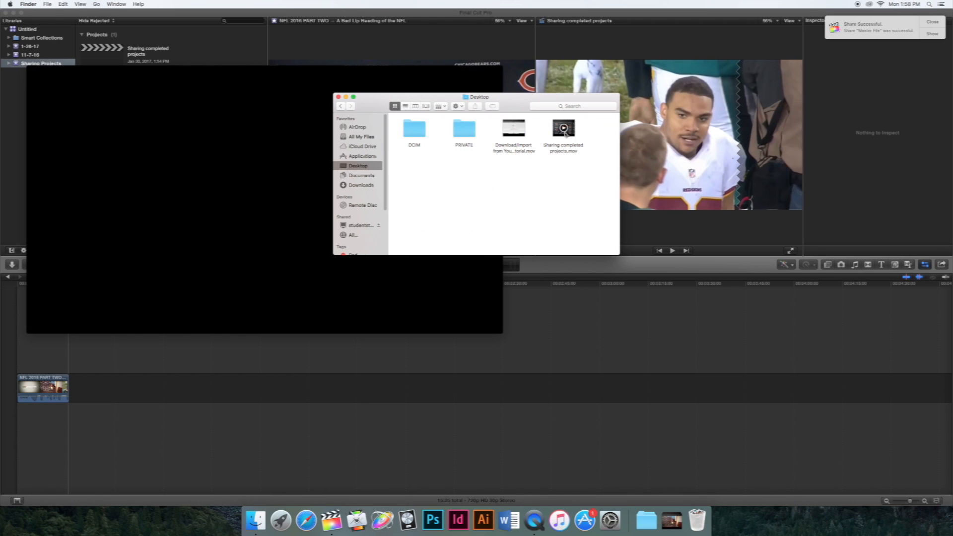
pyautogui.click(562, 130)
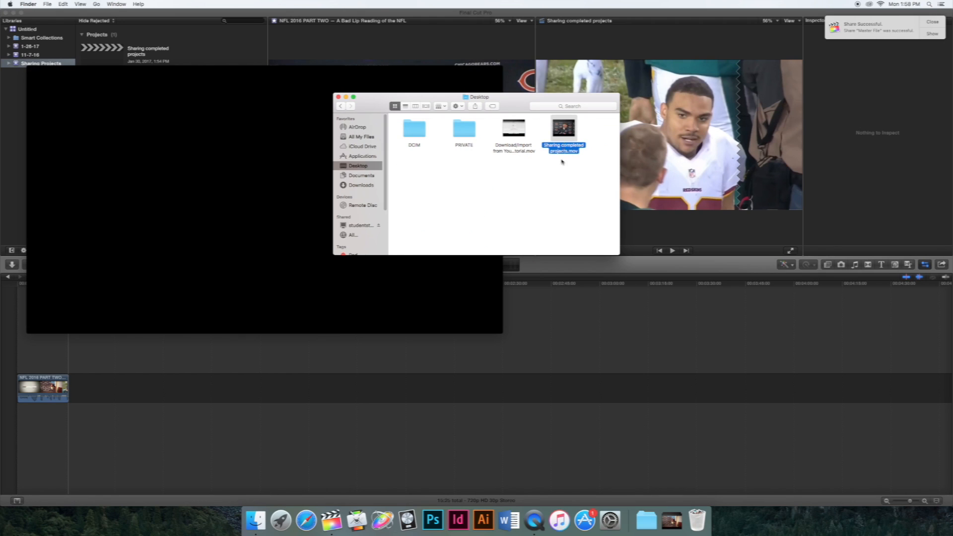